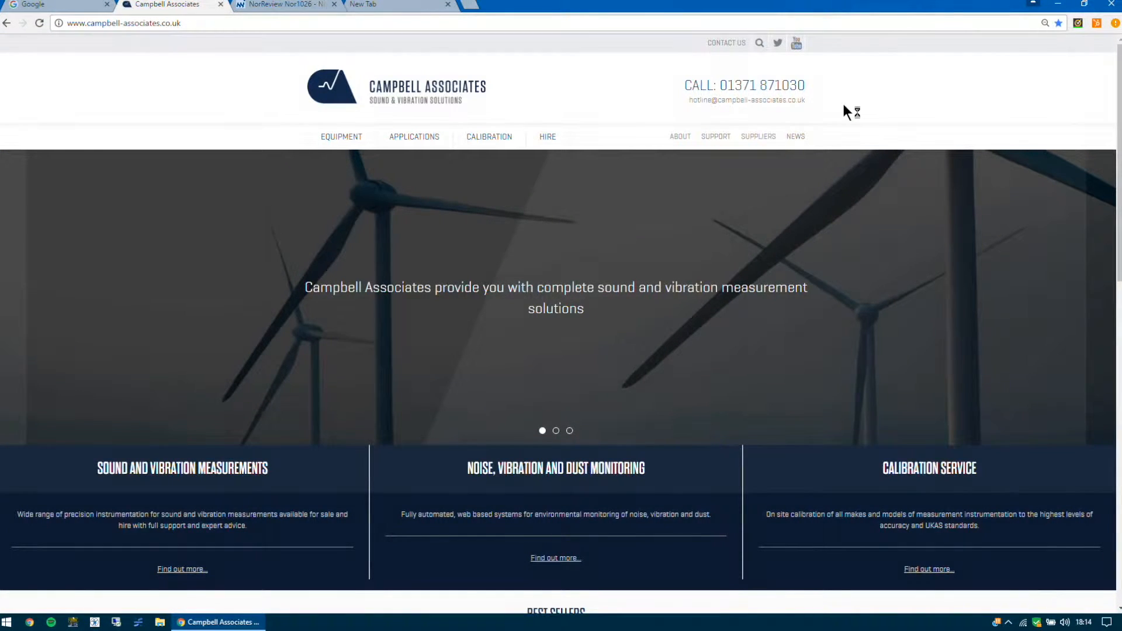
# From Apps & features, uninstall Norsonic NorReview 6.1 and begin removing NorXfer 6.0.
pyautogui.click(8, 620)
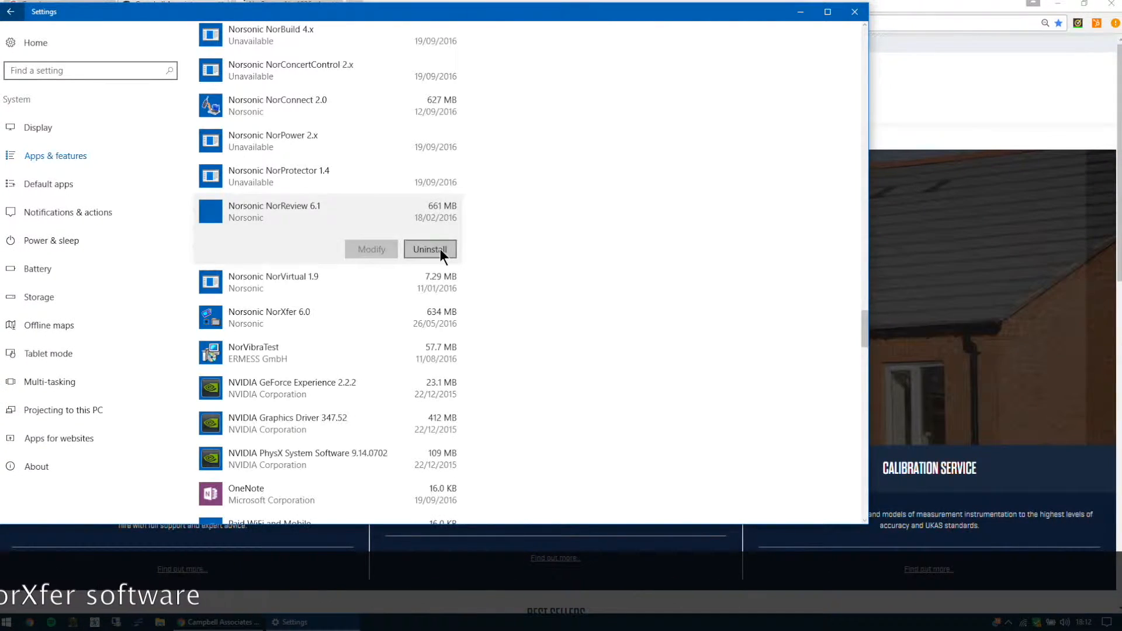
pyautogui.click(429, 249)
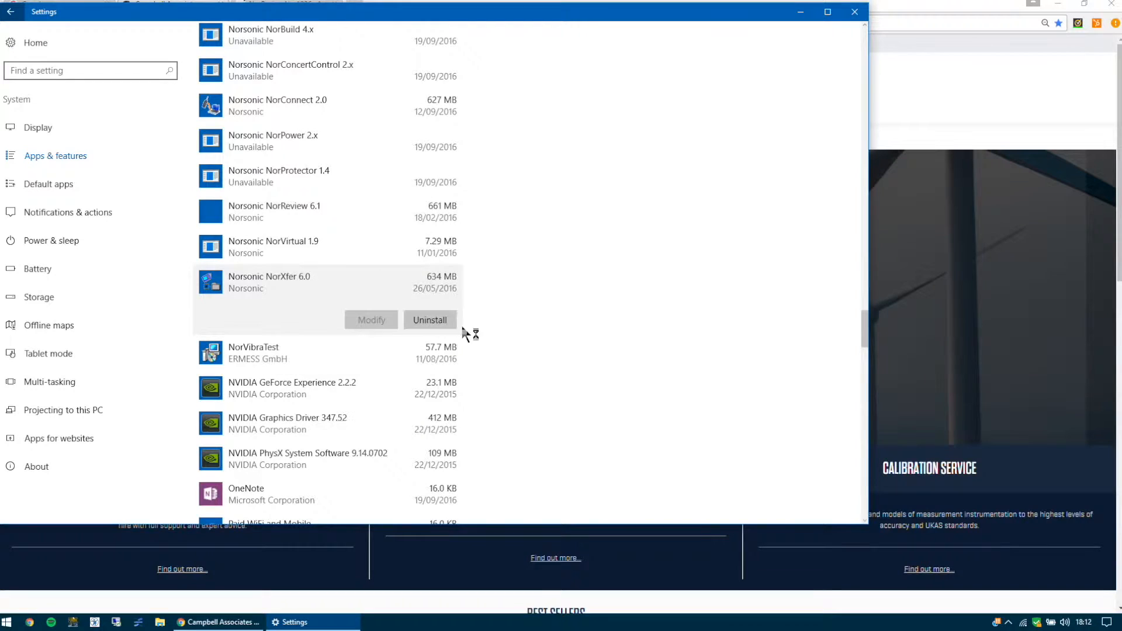
pyautogui.click(430, 319)
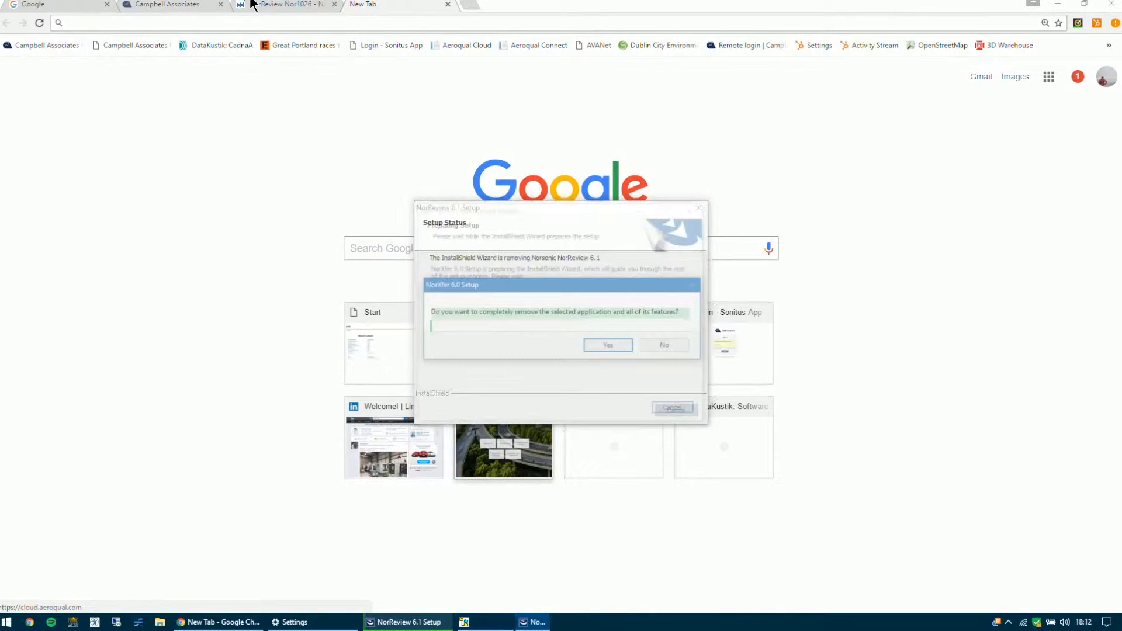
# Navigate Chrome to norsonic.com/release, the Norsonic software download page.
pyautogui.click(280, 4)
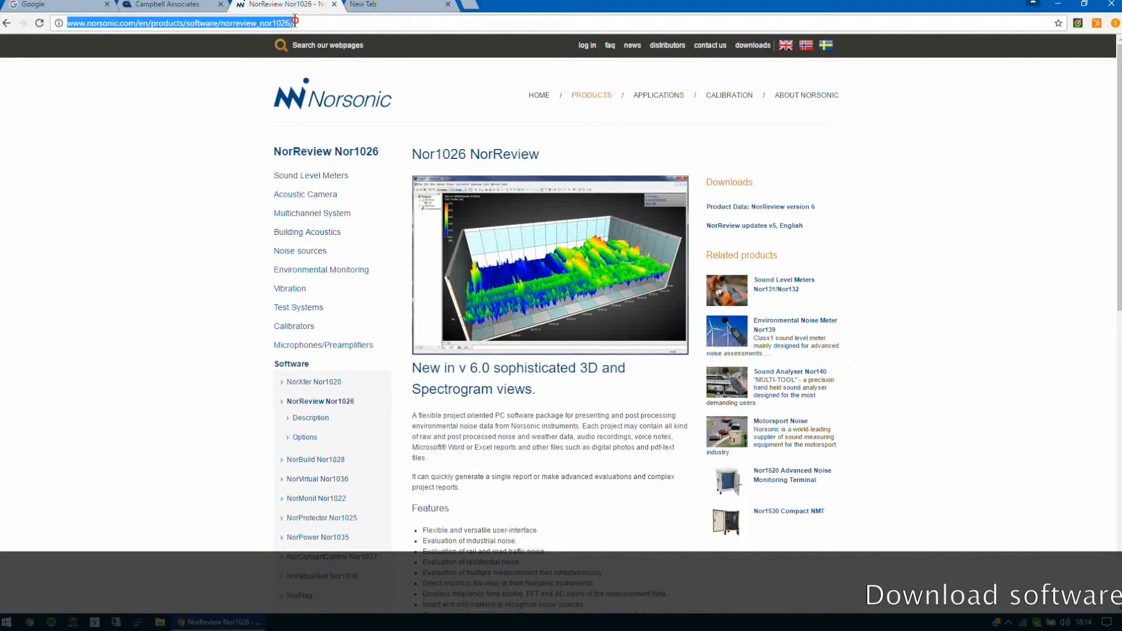
pyautogui.write('norsonic.com/release')
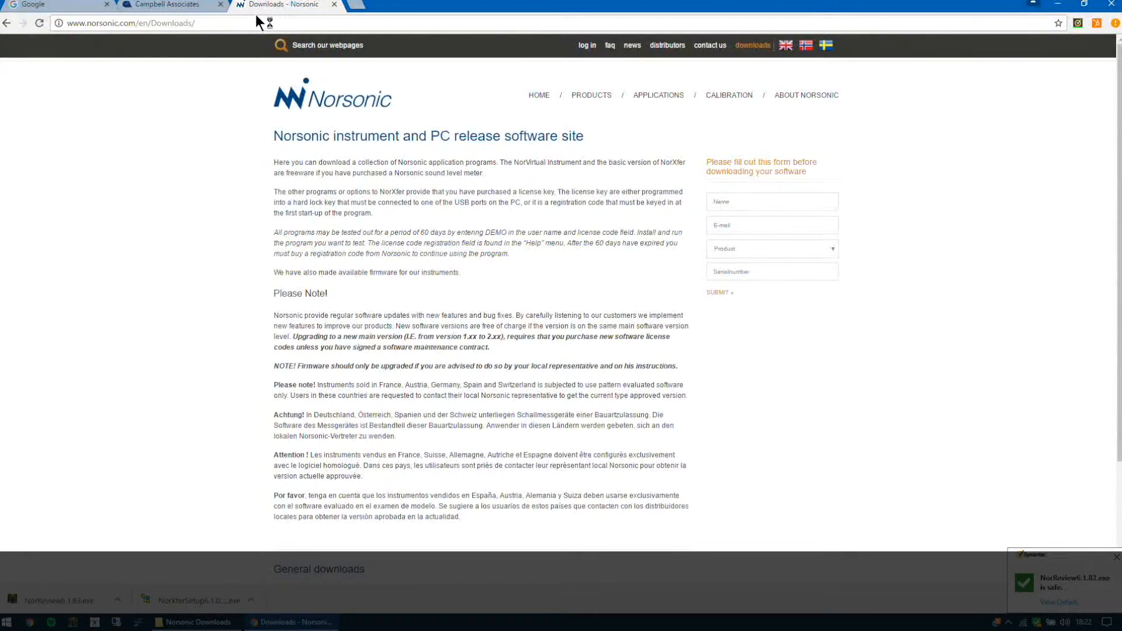
# Submit the download form as 'Campbell As' with e-mail and product NorXfer Nor1020.
pyautogui.click(771, 201)
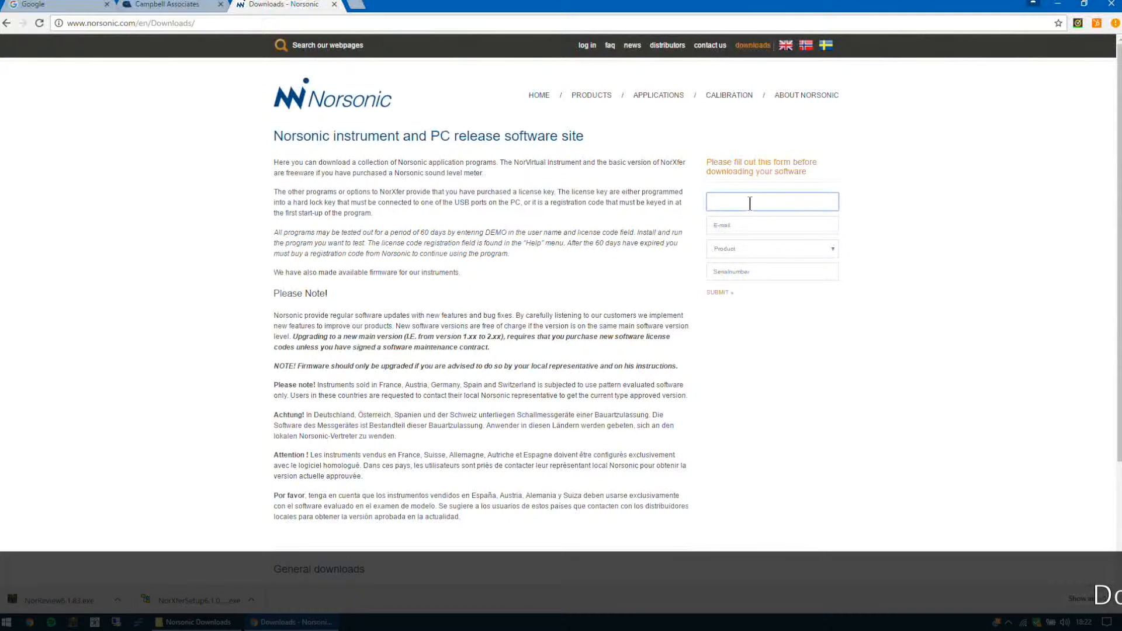
pyautogui.write('Campbell Associats')
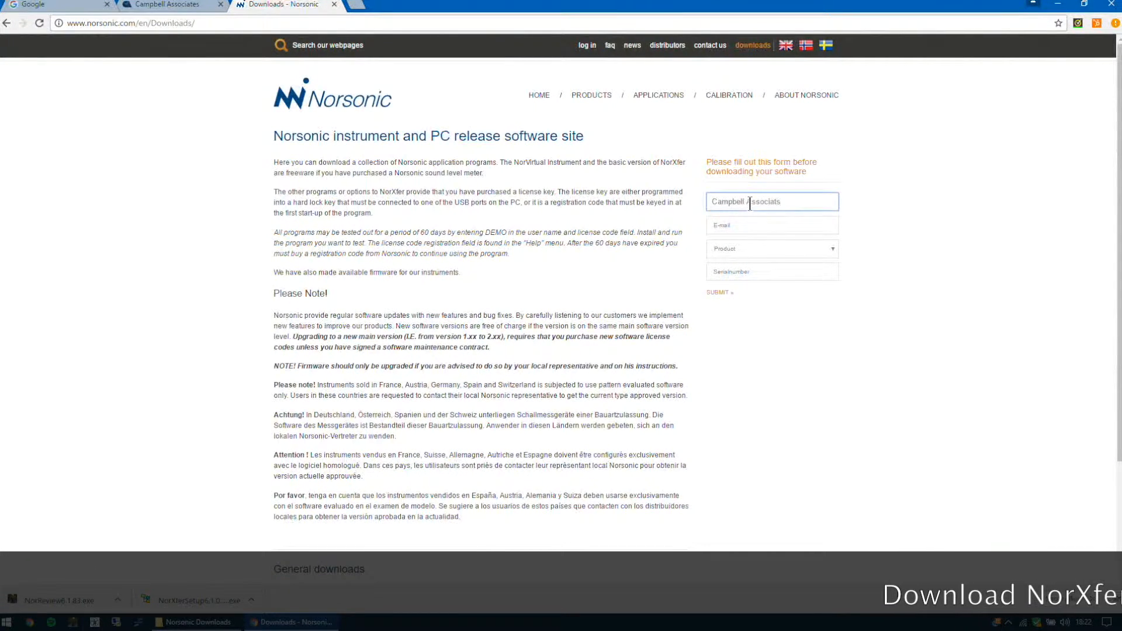
pyautogui.click(772, 224)
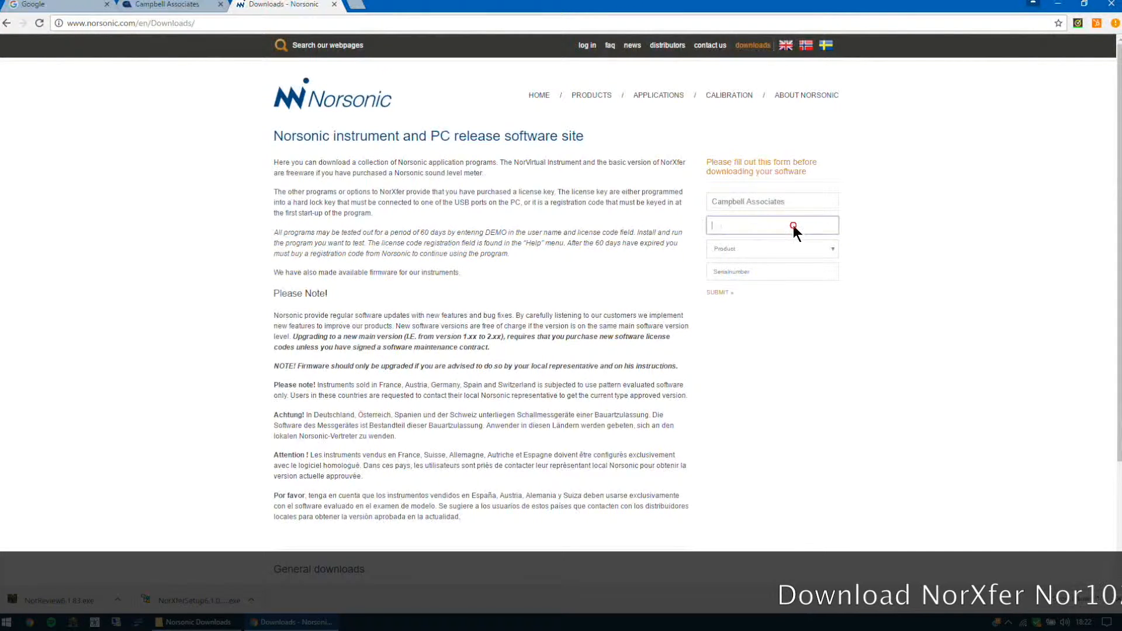
pyautogui.click(772, 248)
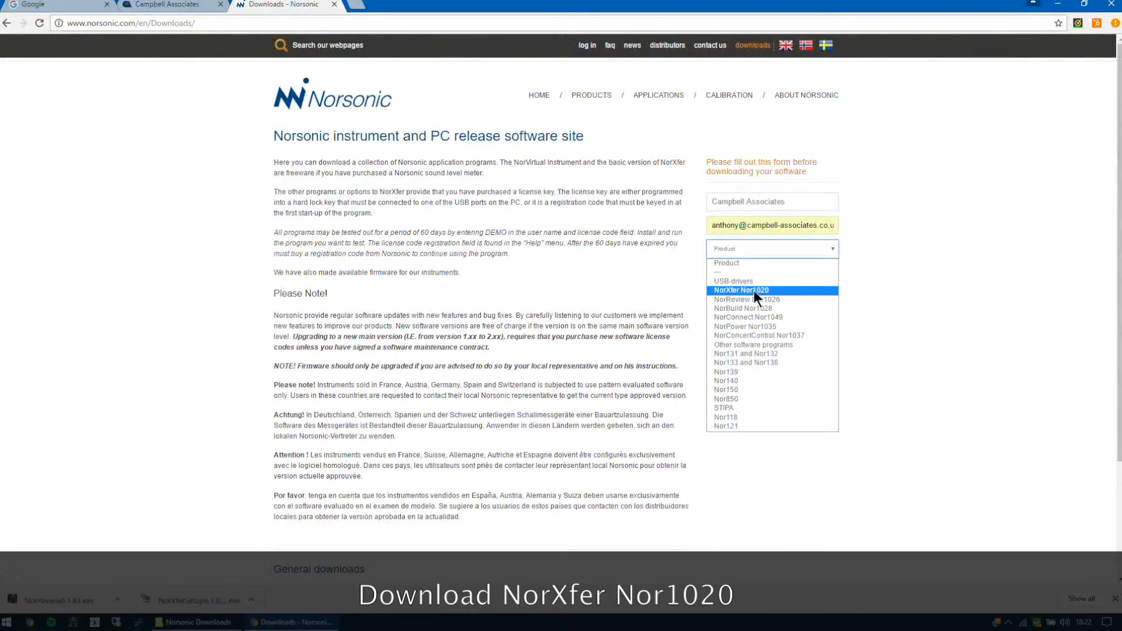
pyautogui.click(742, 290)
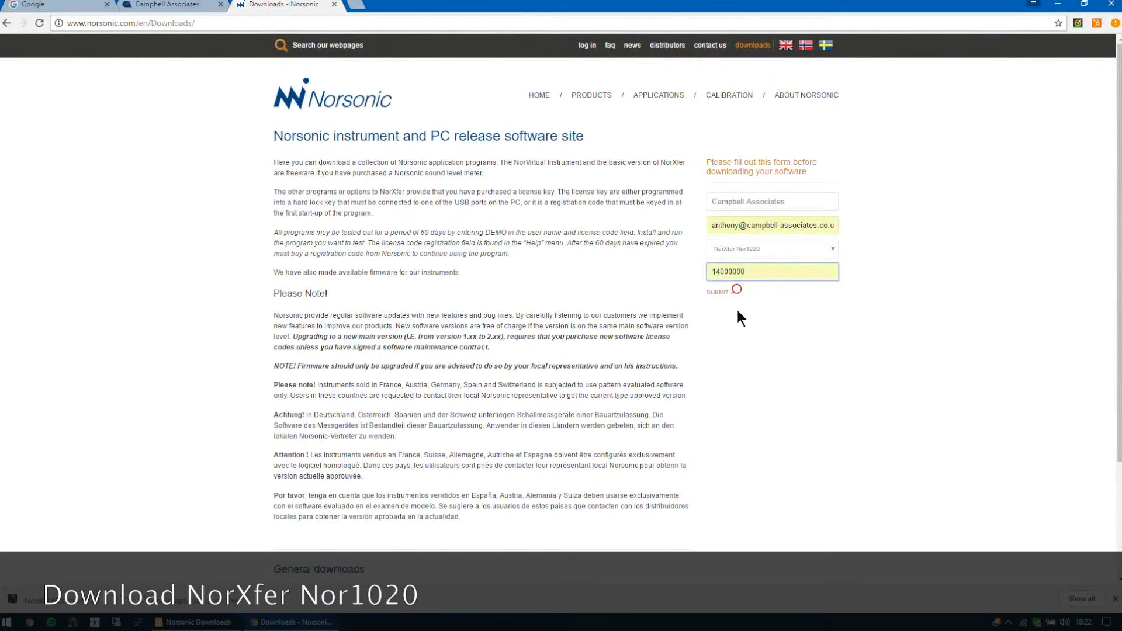
pyautogui.click(716, 292)
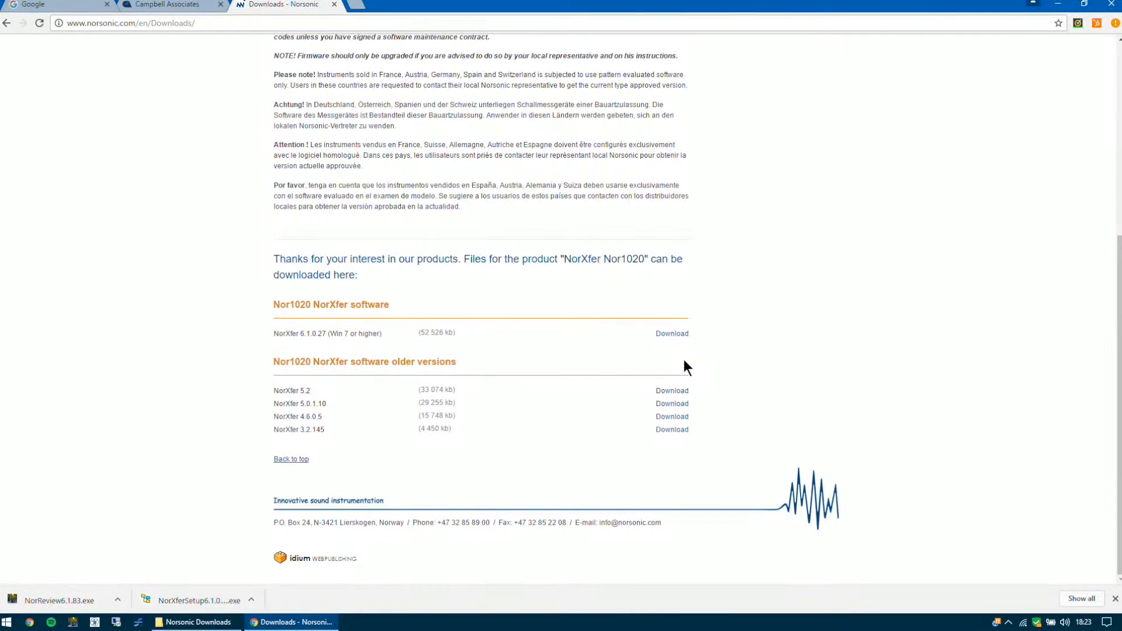
pyautogui.moveTo(307, 326)
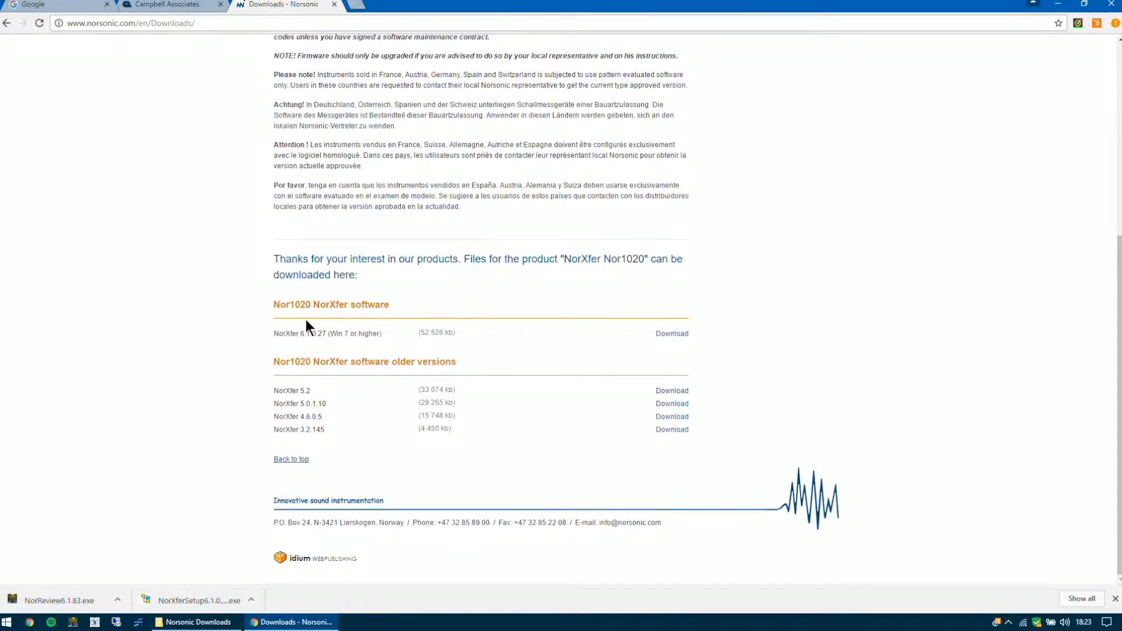
# Resubmit the form for product NorReview Nor1026 and download its installer.
pyautogui.click(671, 333)
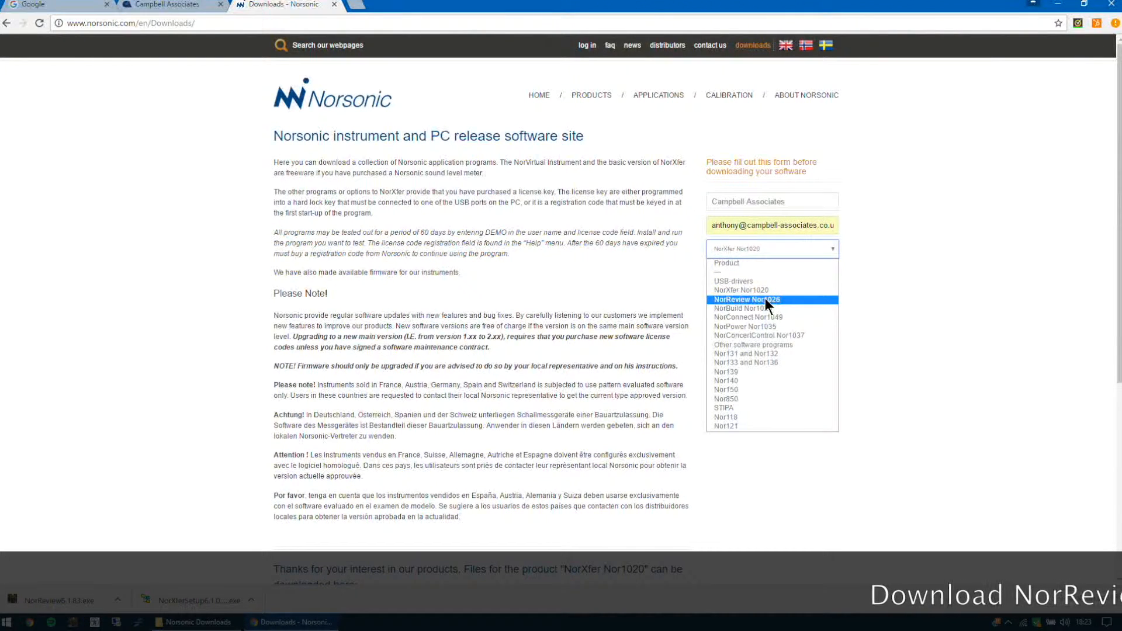
pyautogui.click(745, 299)
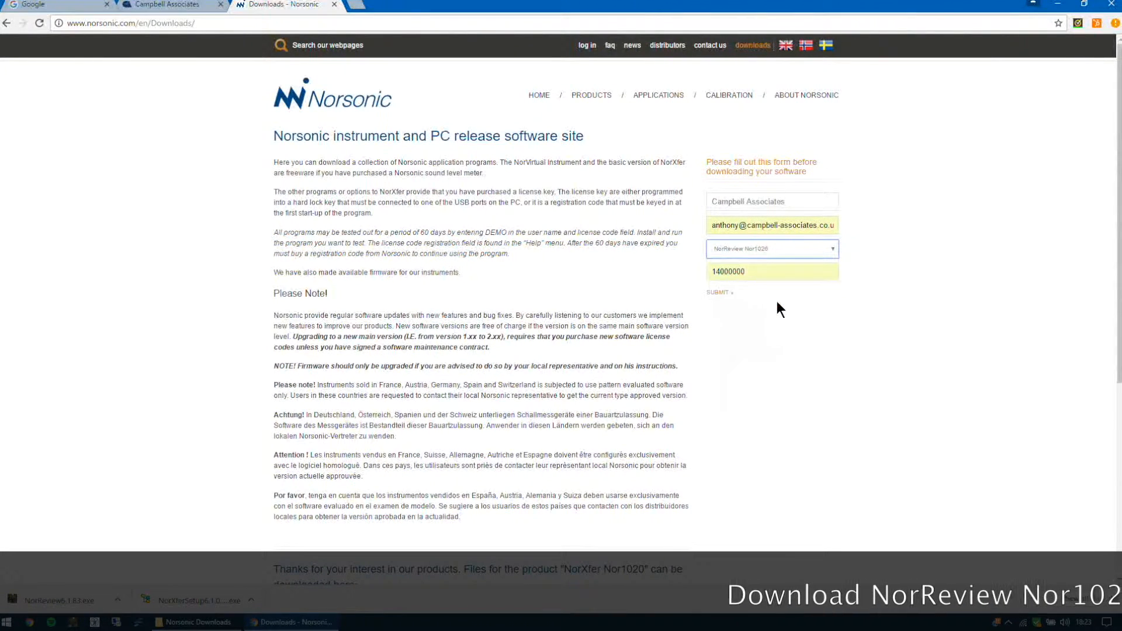
pyautogui.moveTo(849, 260)
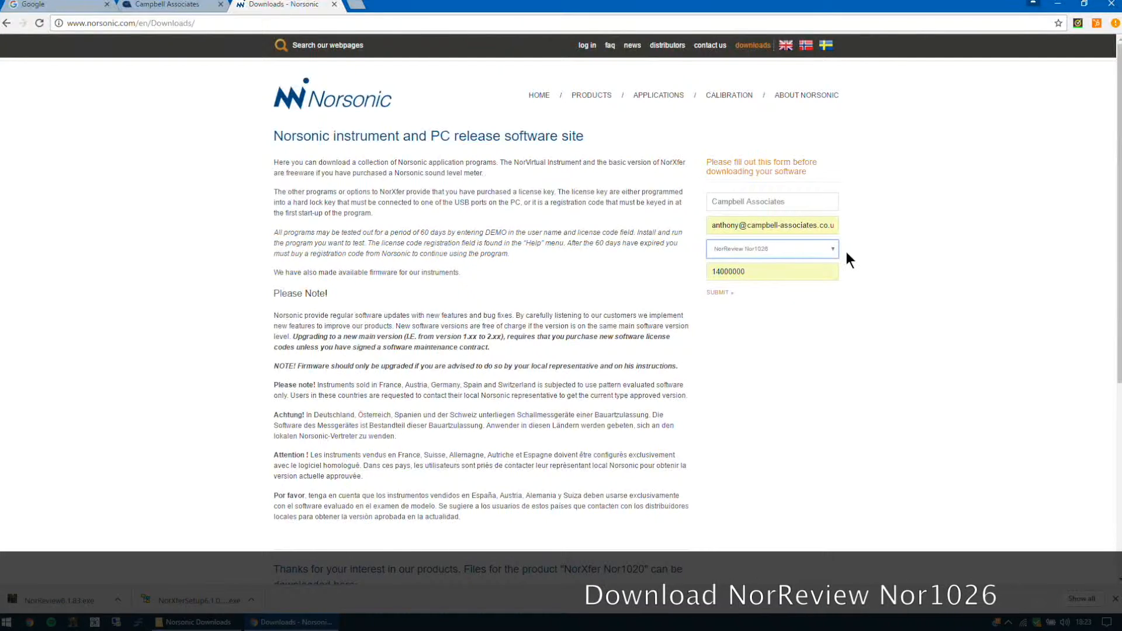
pyautogui.scroll(-3)
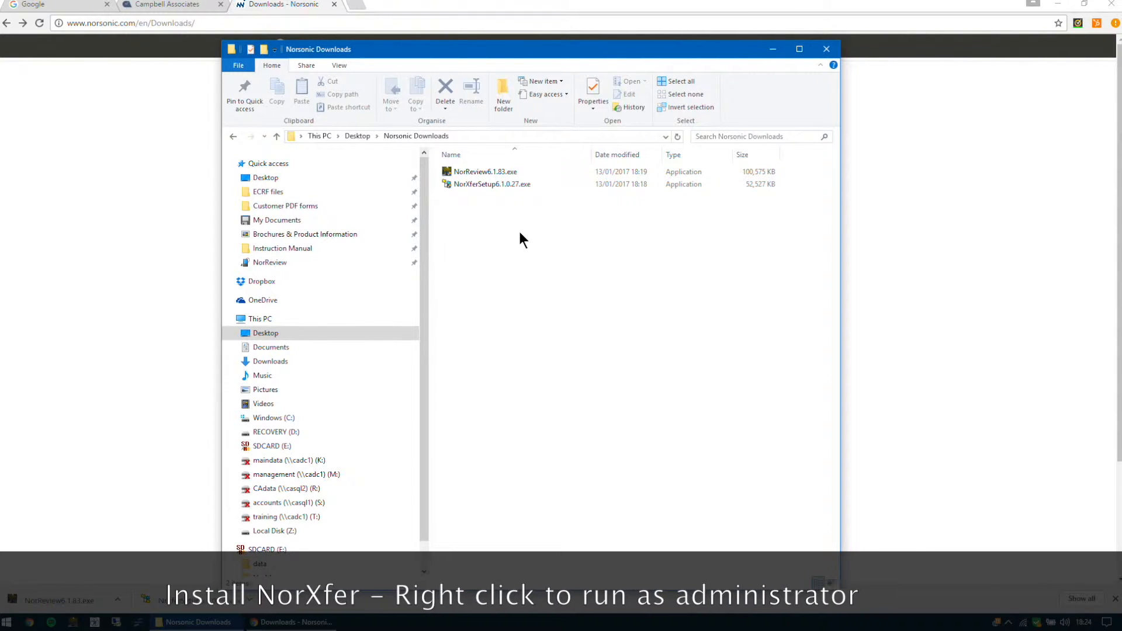
# Run the NorXfer 6.1.0.27 setup file from the Norsonic Downloads folder as administrator.
pyautogui.click(492, 184)
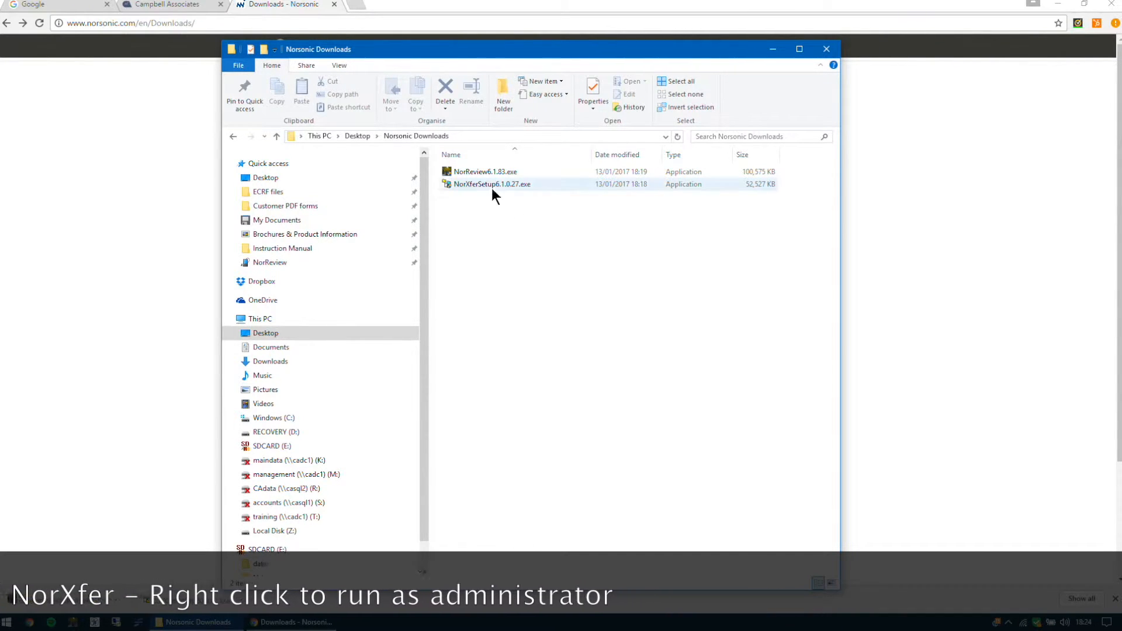
pyautogui.moveTo(492, 183)
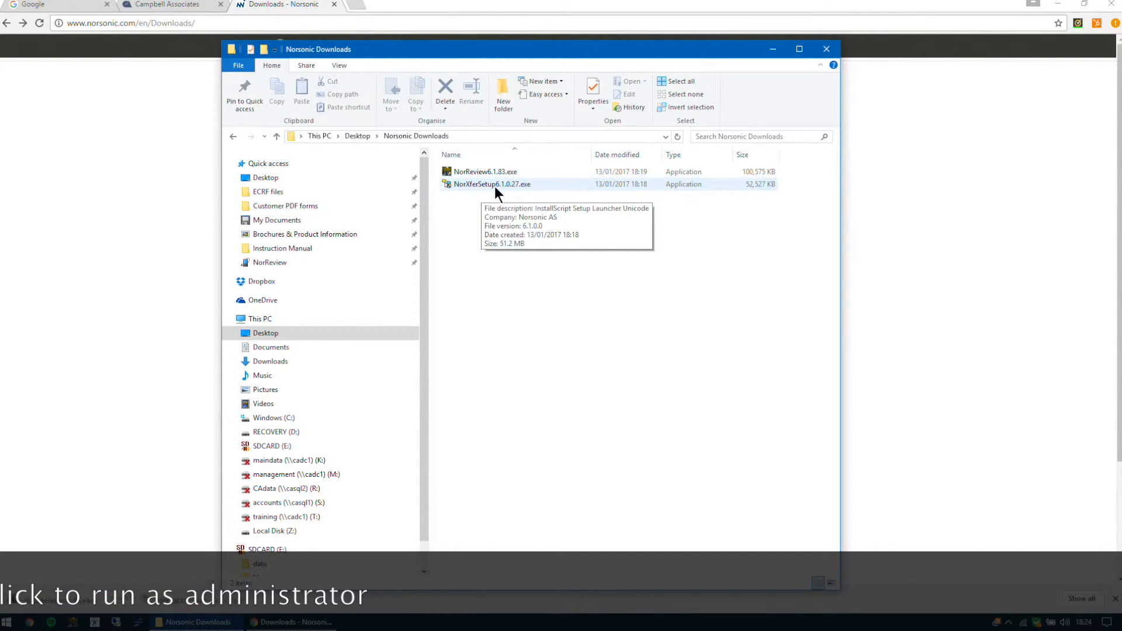
pyautogui.click(492, 183)
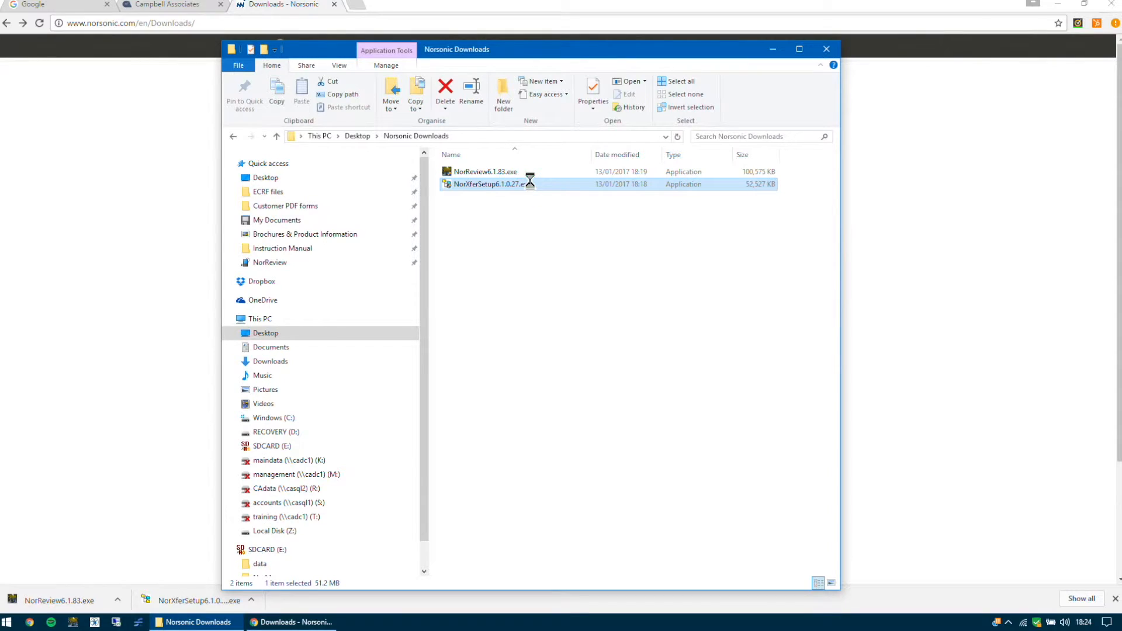
pyautogui.rightClick(490, 183)
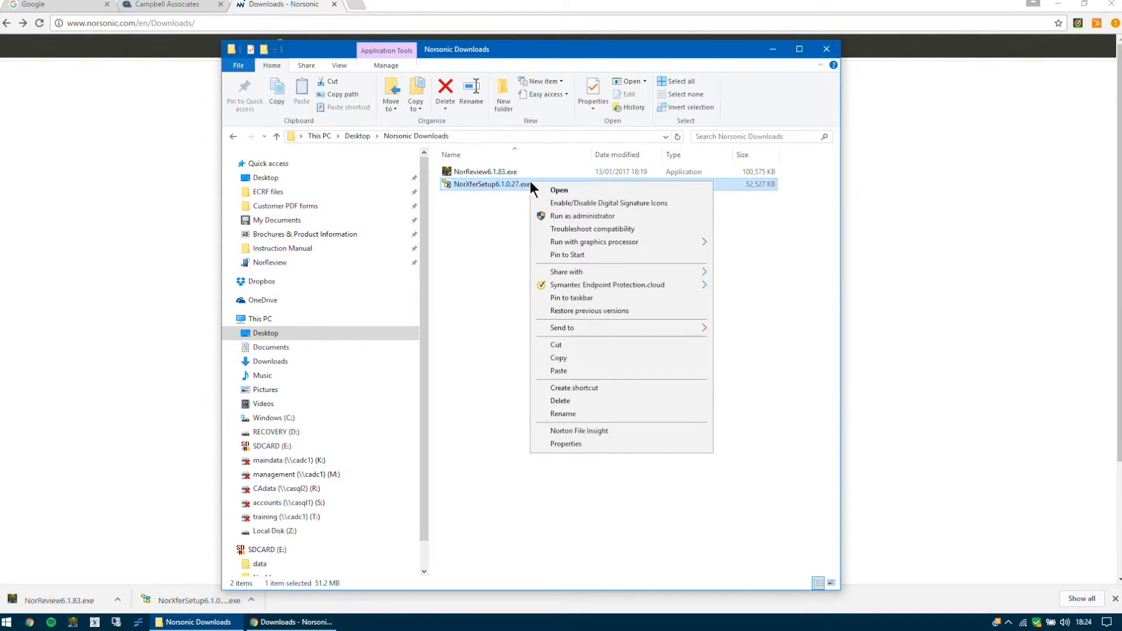
pyautogui.moveTo(587, 219)
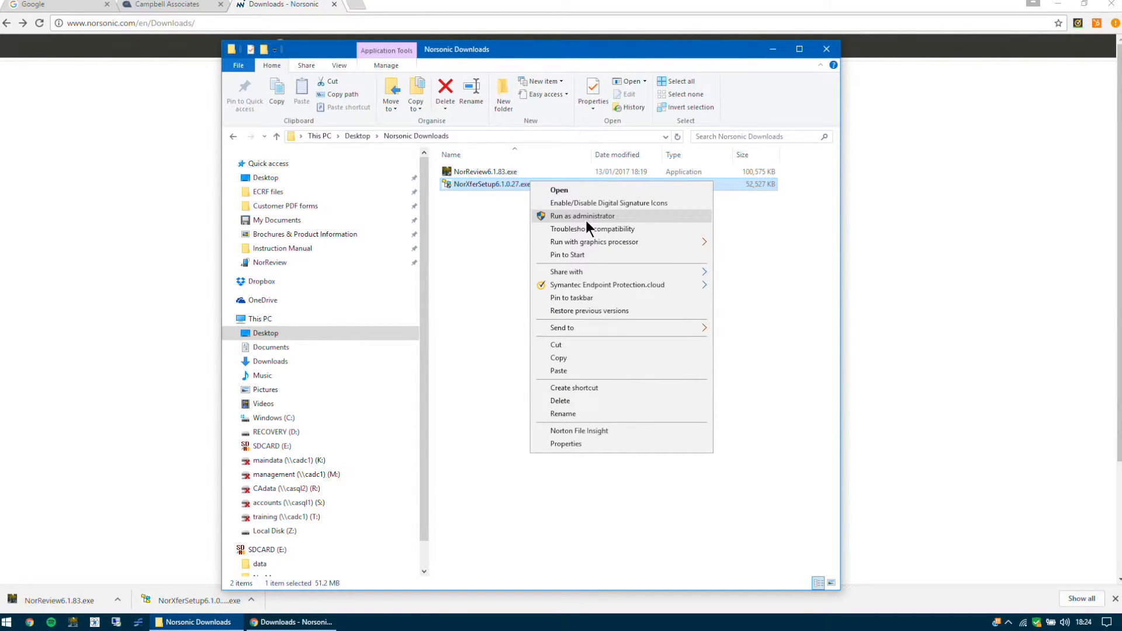
pyautogui.click(582, 215)
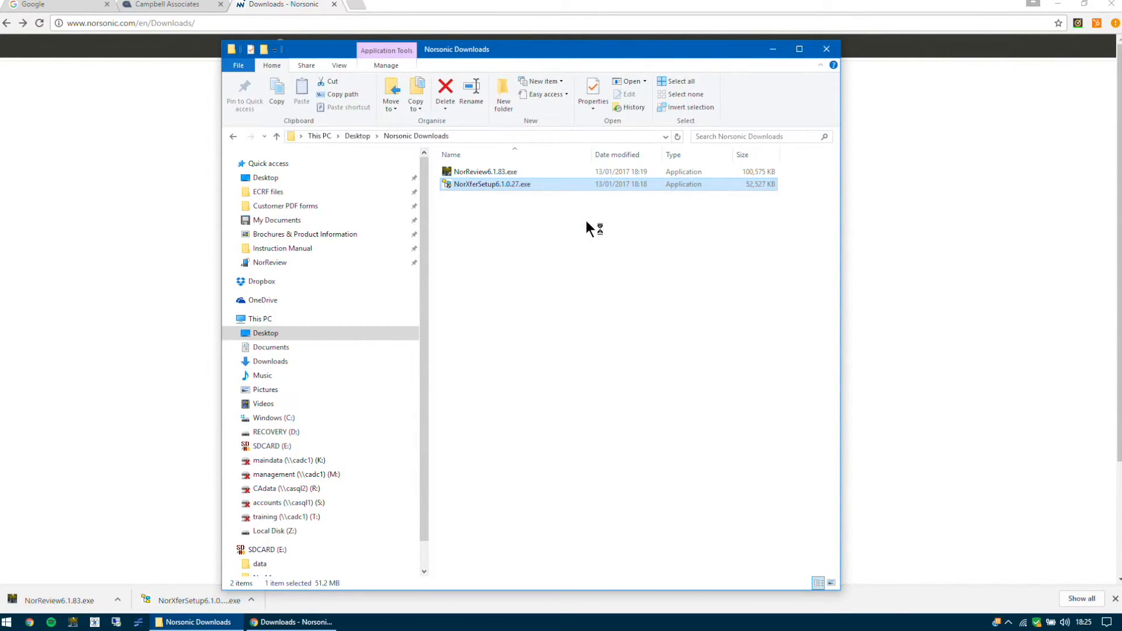
pyautogui.doubleClick(492, 184)
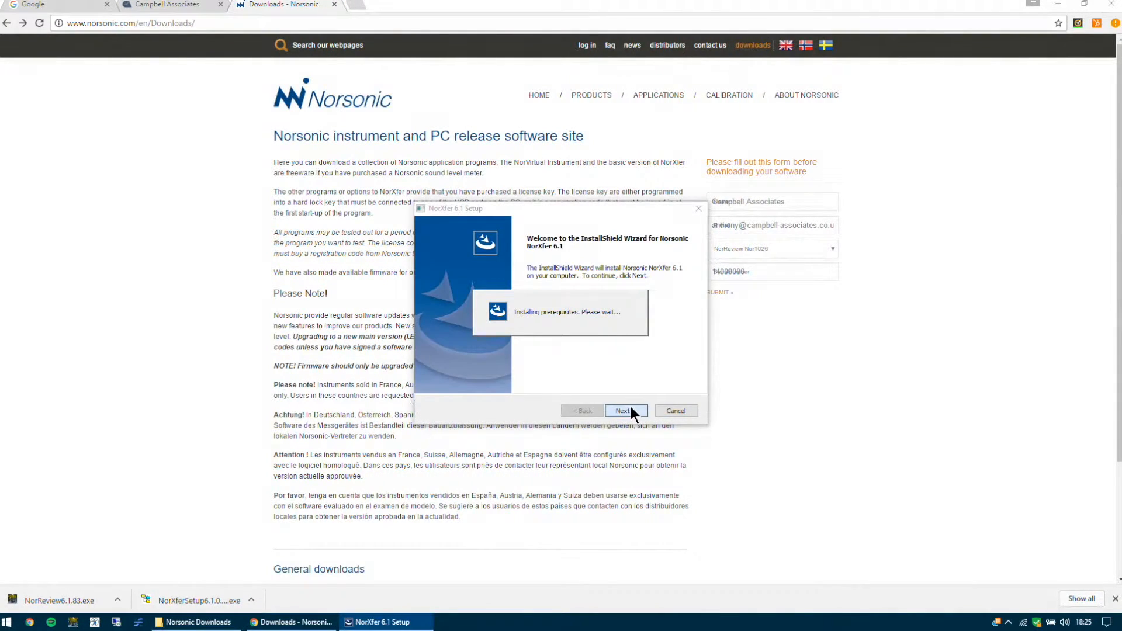
# Install NorXfer to the default folder with desktop shortcuts created, and finish the wizard.
pyautogui.click(624, 410)
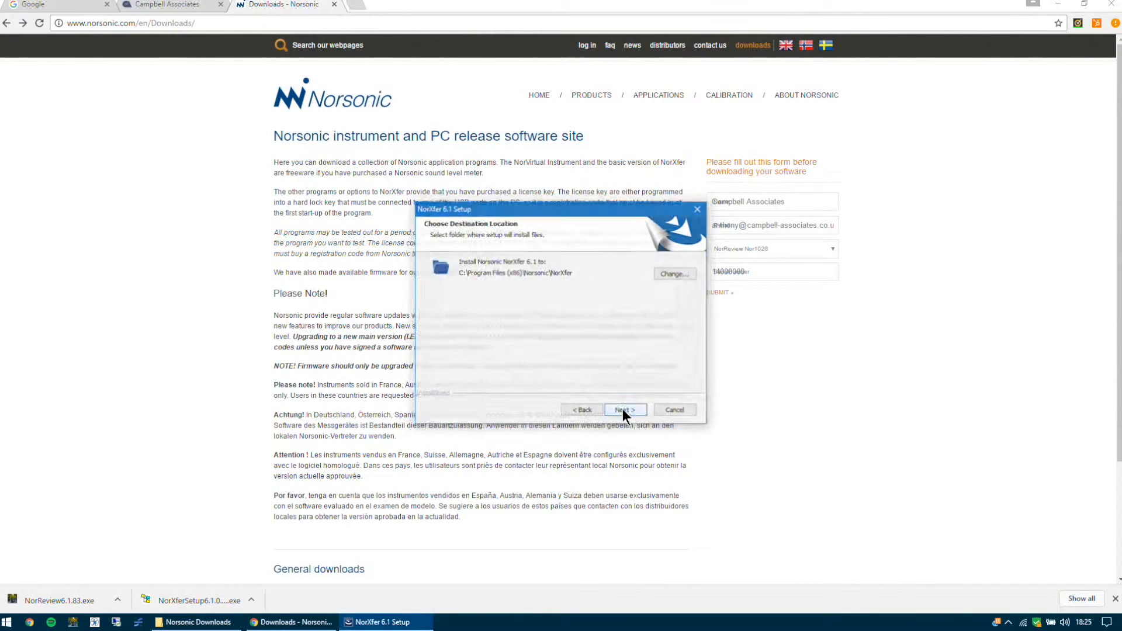
pyautogui.click(624, 409)
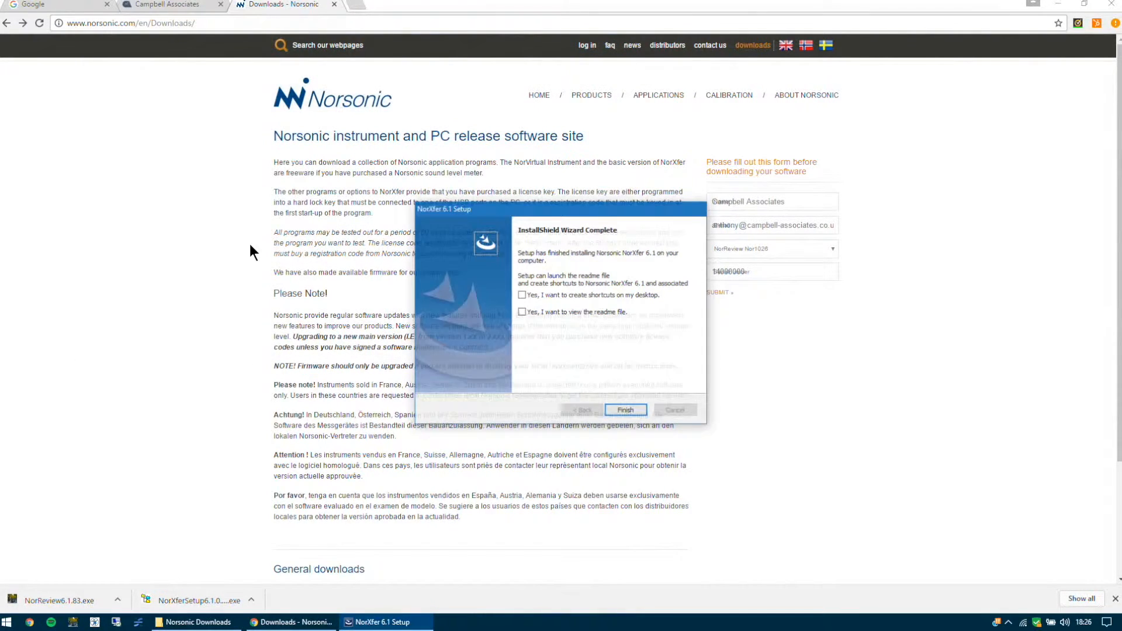
pyautogui.click(522, 294)
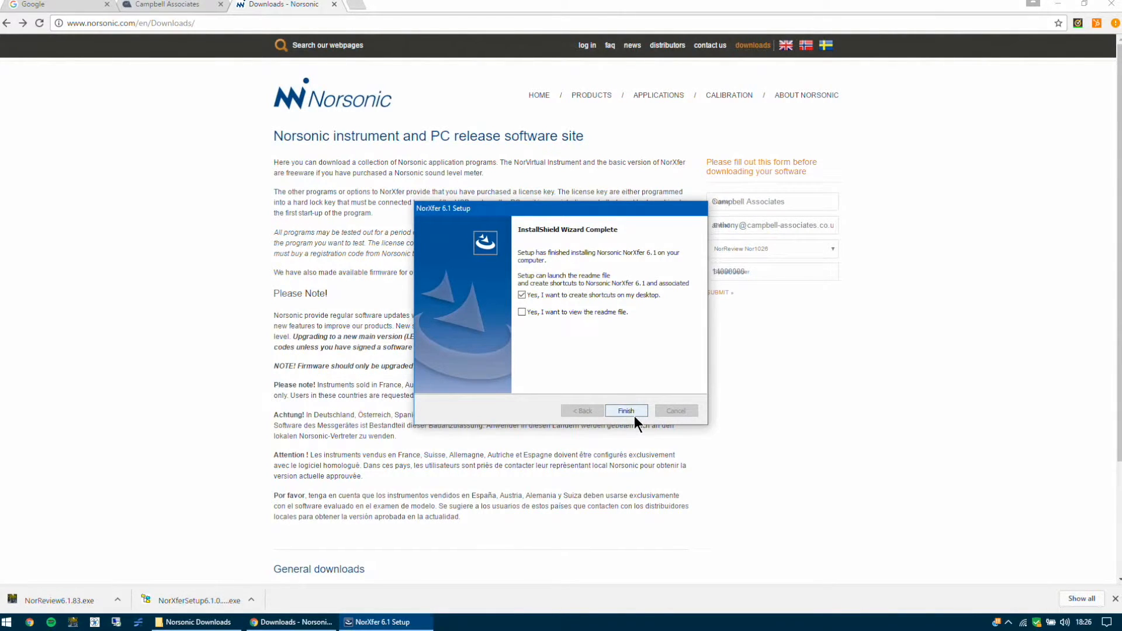
pyautogui.click(625, 410)
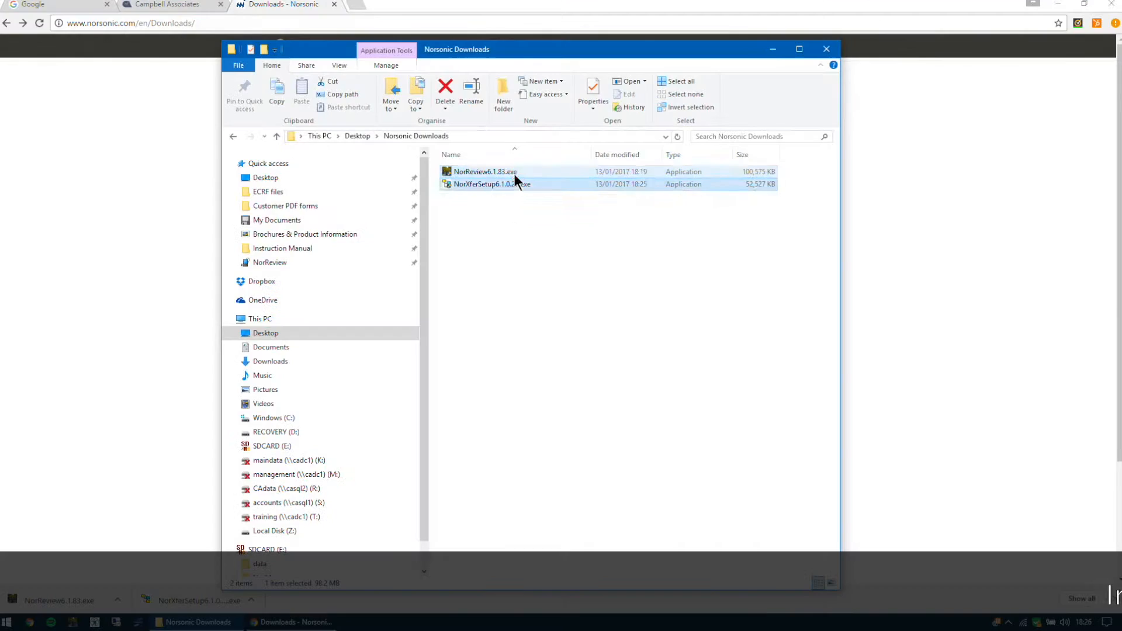
# Run NorReview6.1.83.exe as administrator and accept the licence in its setup wizard.
pyautogui.doubleClick(485, 172)
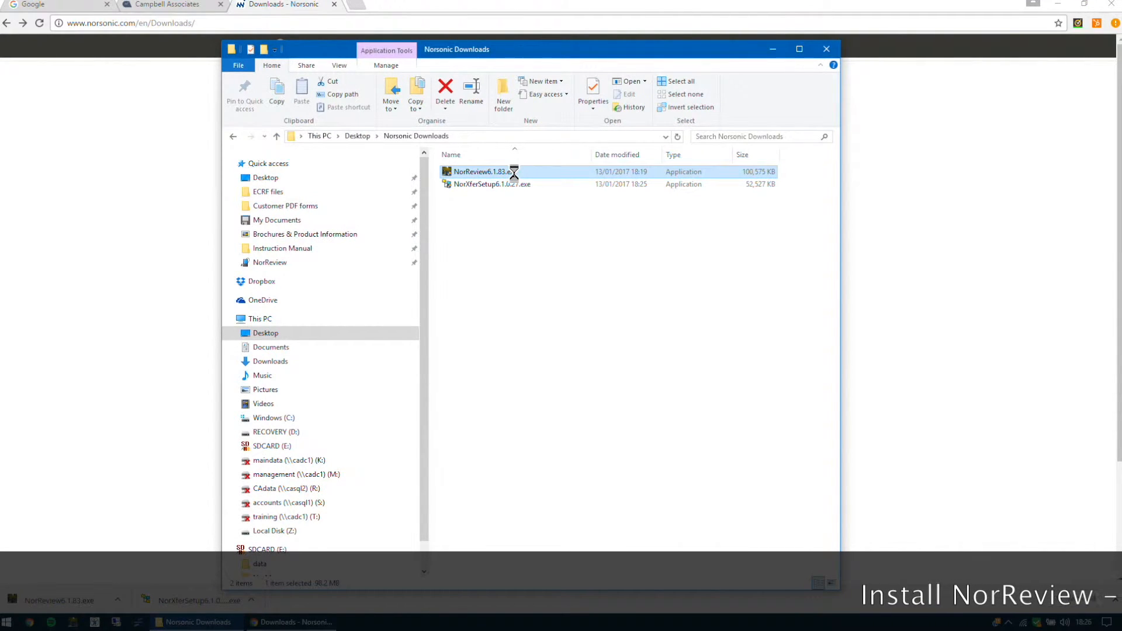
pyautogui.rightClick(486, 172)
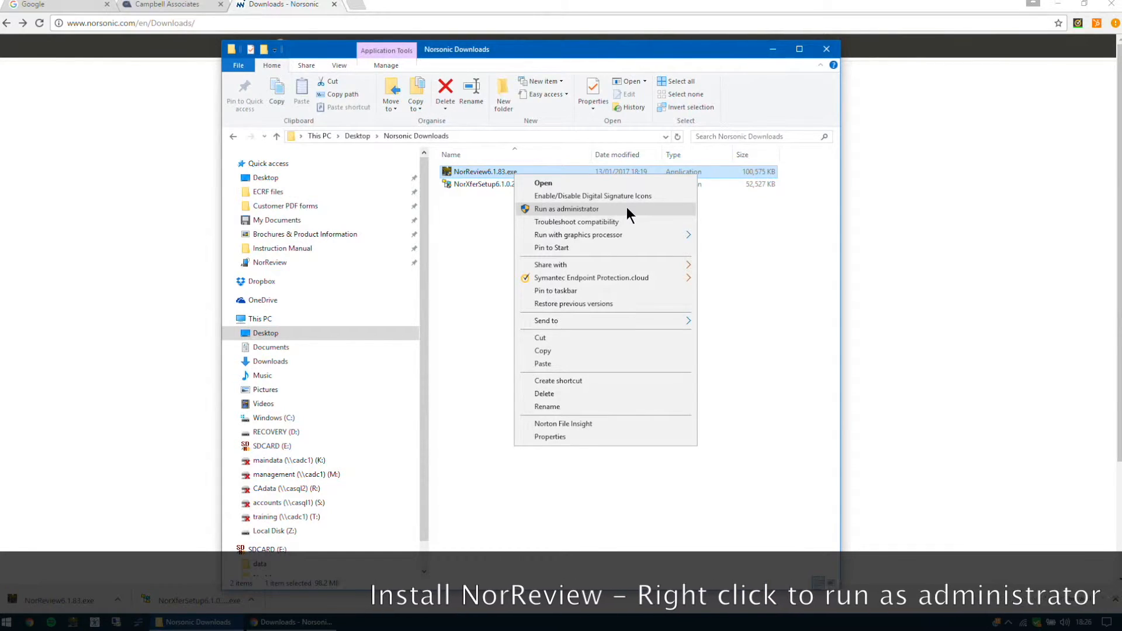
pyautogui.click(565, 208)
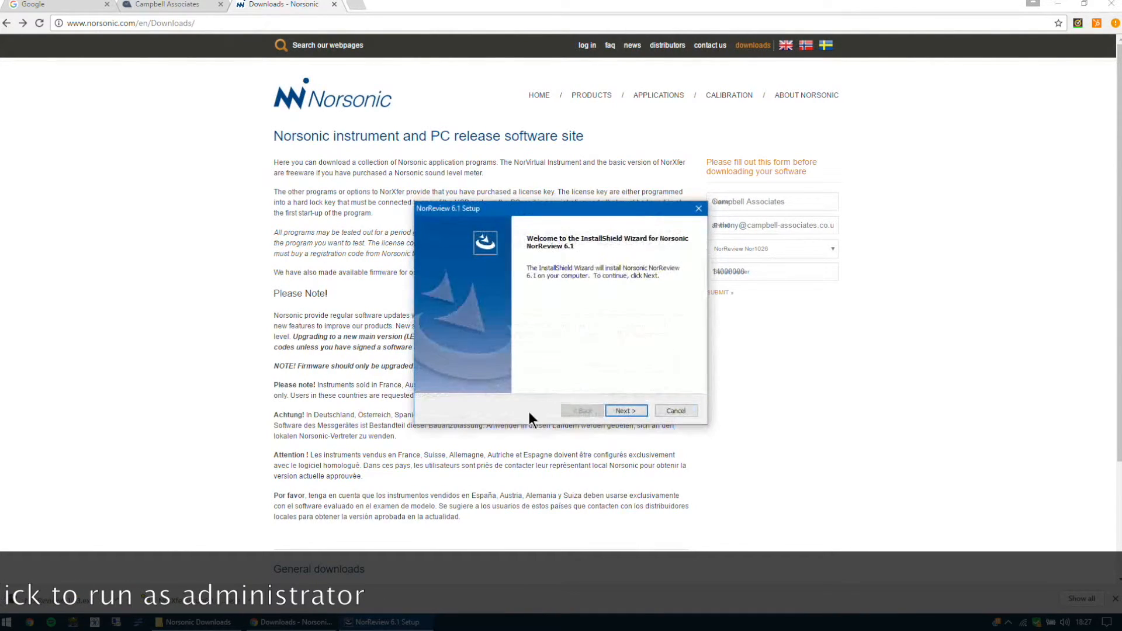
pyautogui.click(625, 410)
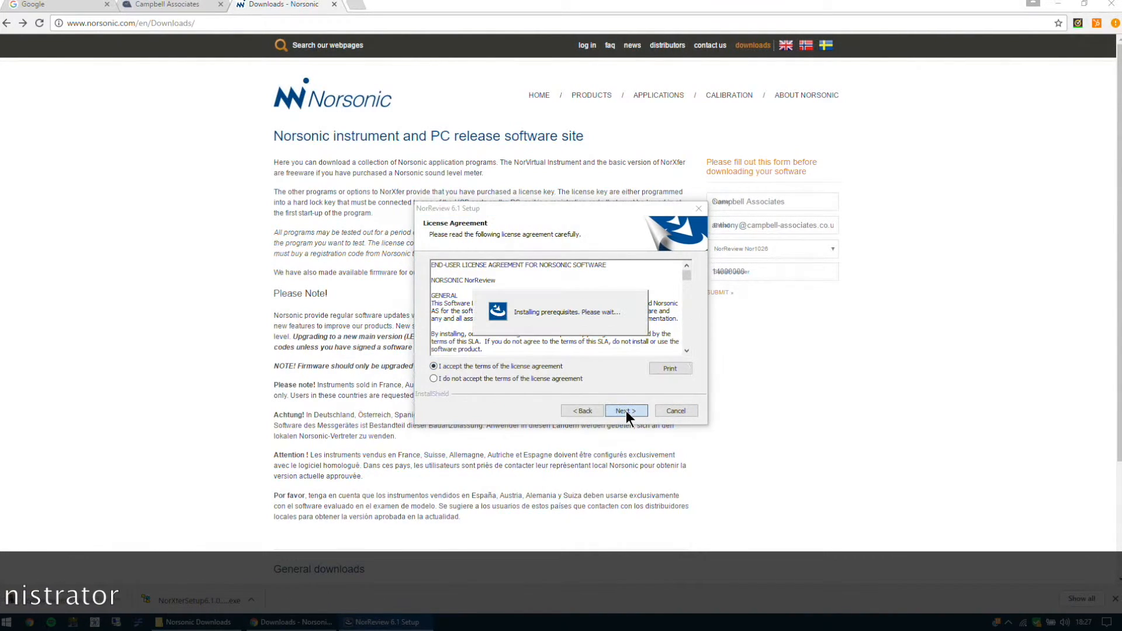
pyautogui.click(624, 411)
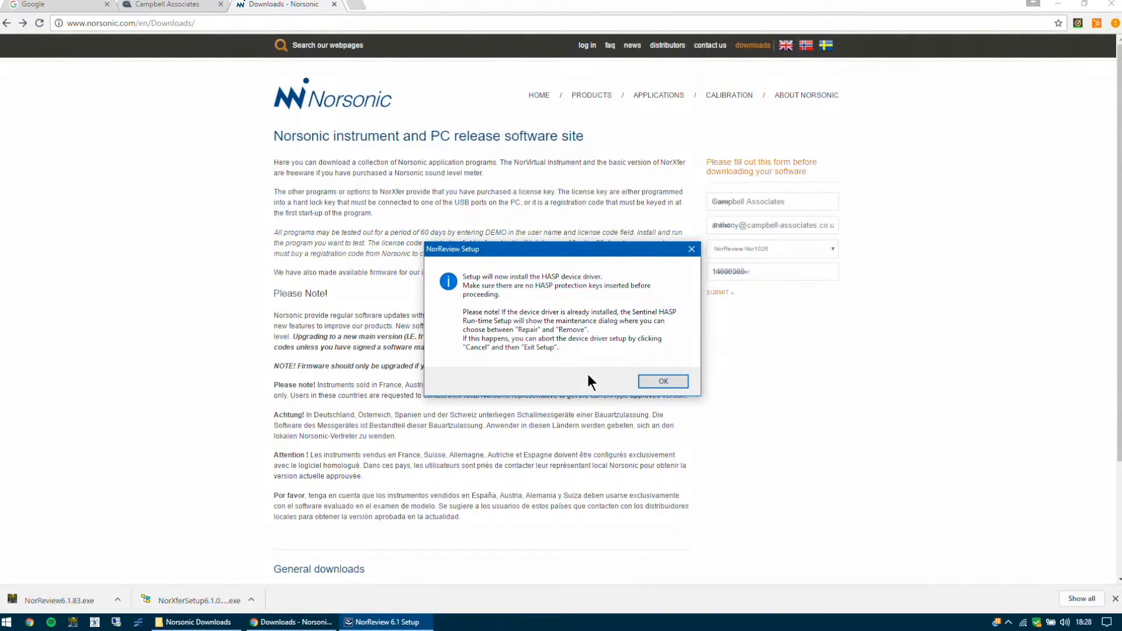
# Install the HASP/Sentinel driver and finish the NorReview 6.1 installation with a desktop shortcut.
pyautogui.click(661, 381)
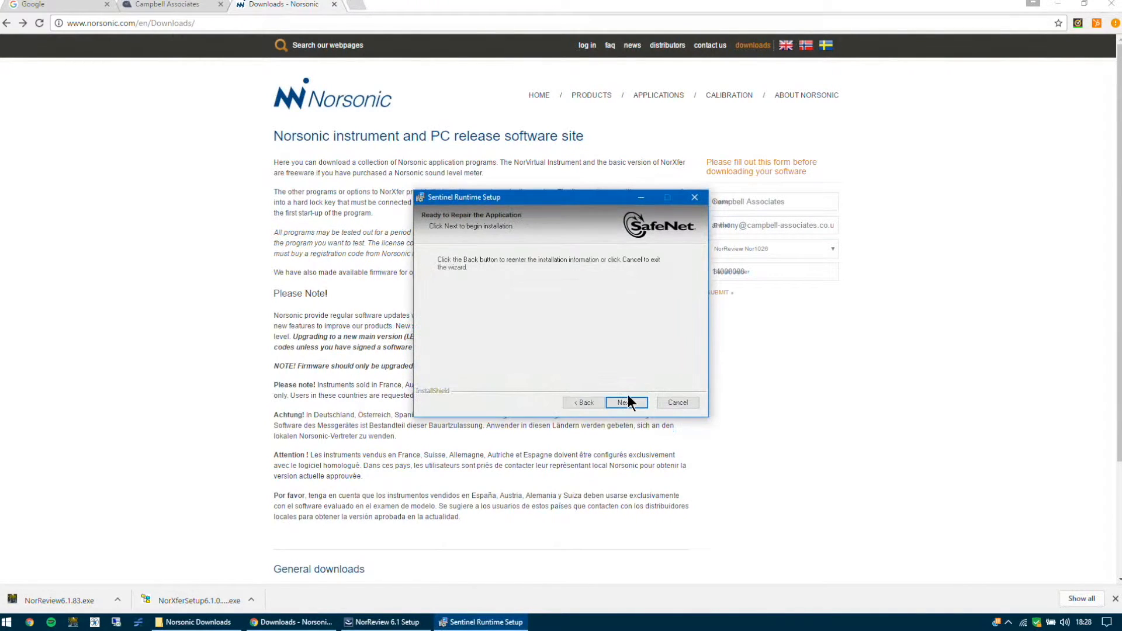
pyautogui.click(624, 403)
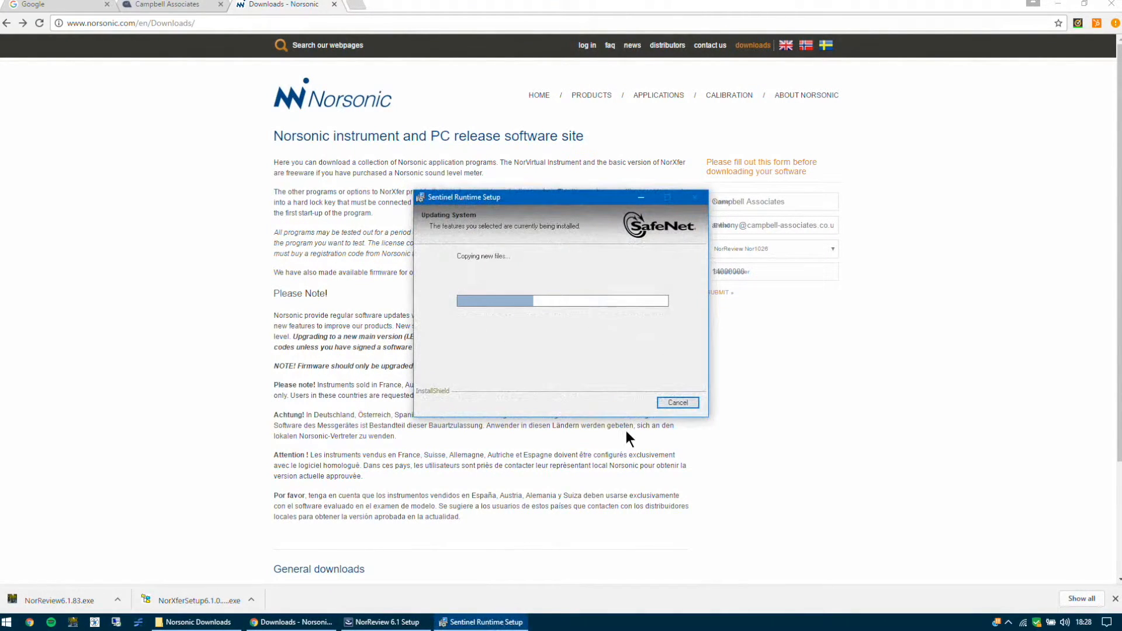
pyautogui.click(677, 402)
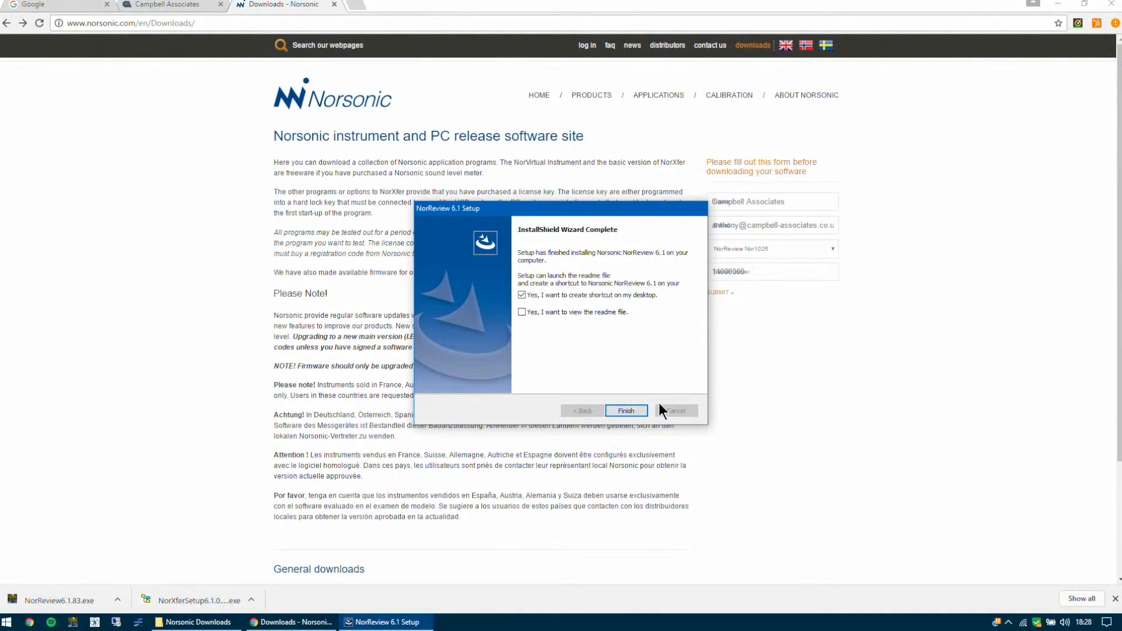
pyautogui.click(625, 411)
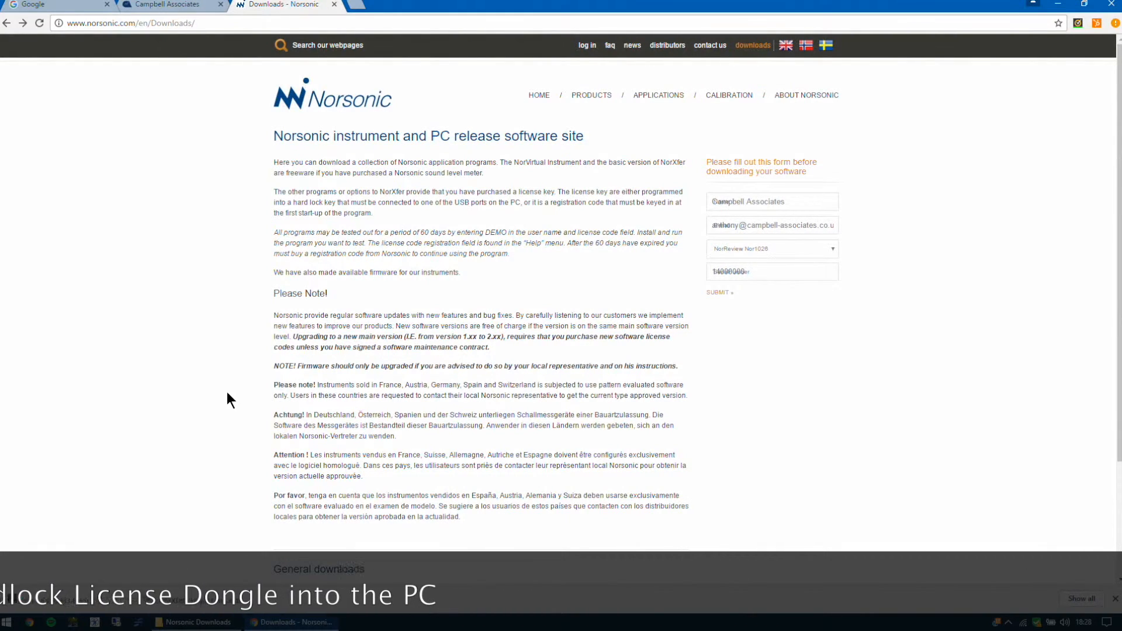
pyautogui.click(8, 621)
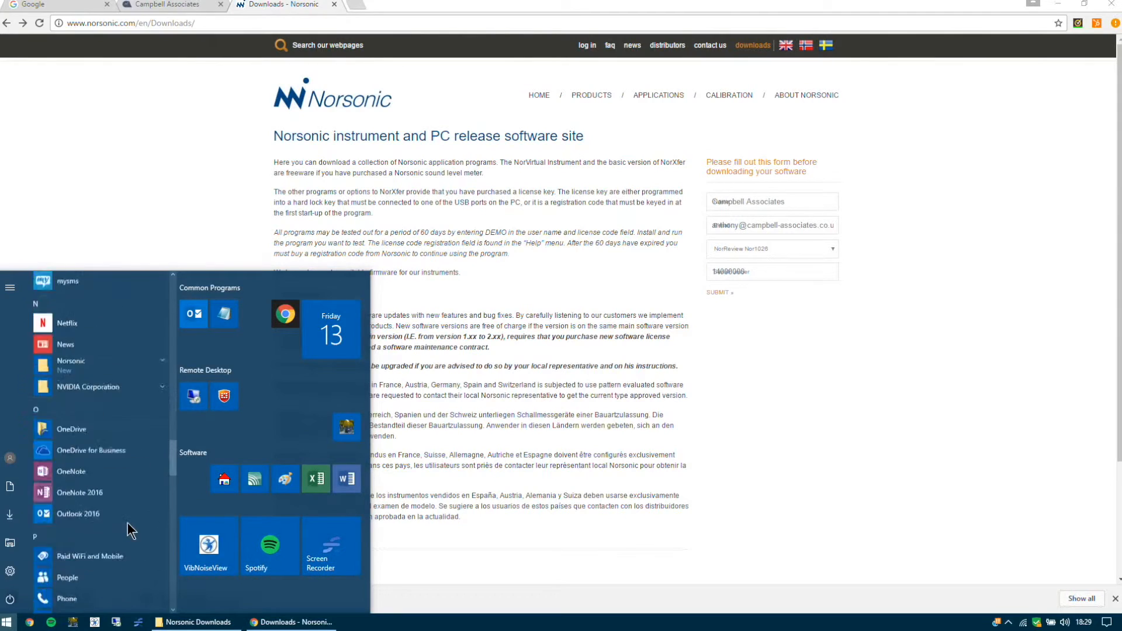
# Search Start for 'nor' and launch NorReview 6.1 as administrator.
pyautogui.write('nor')
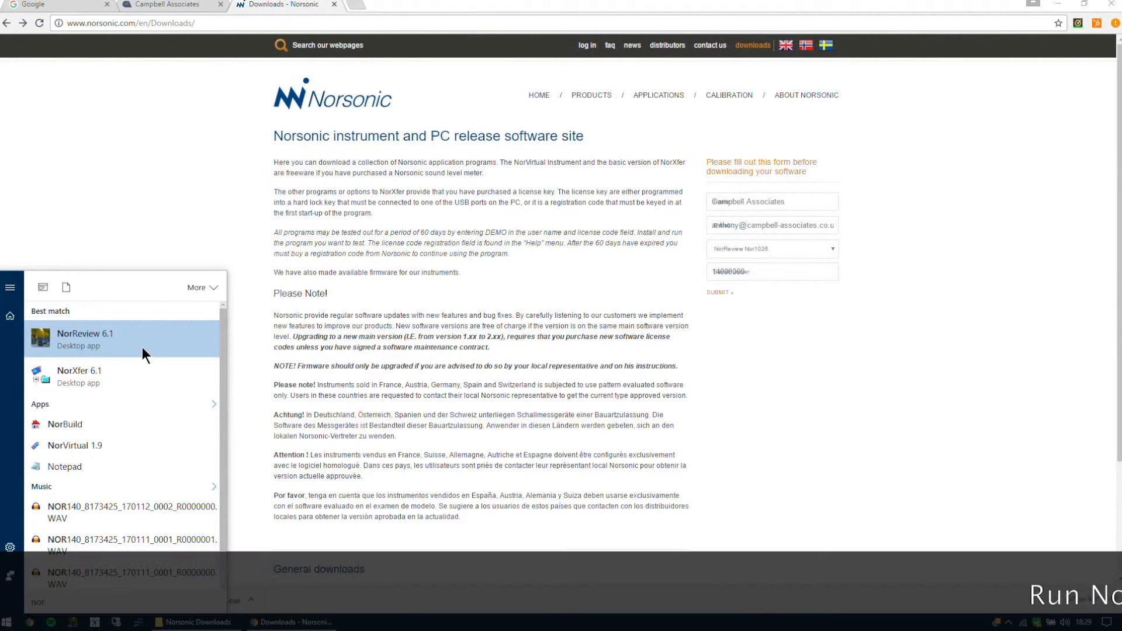
pyautogui.rightClick(84, 339)
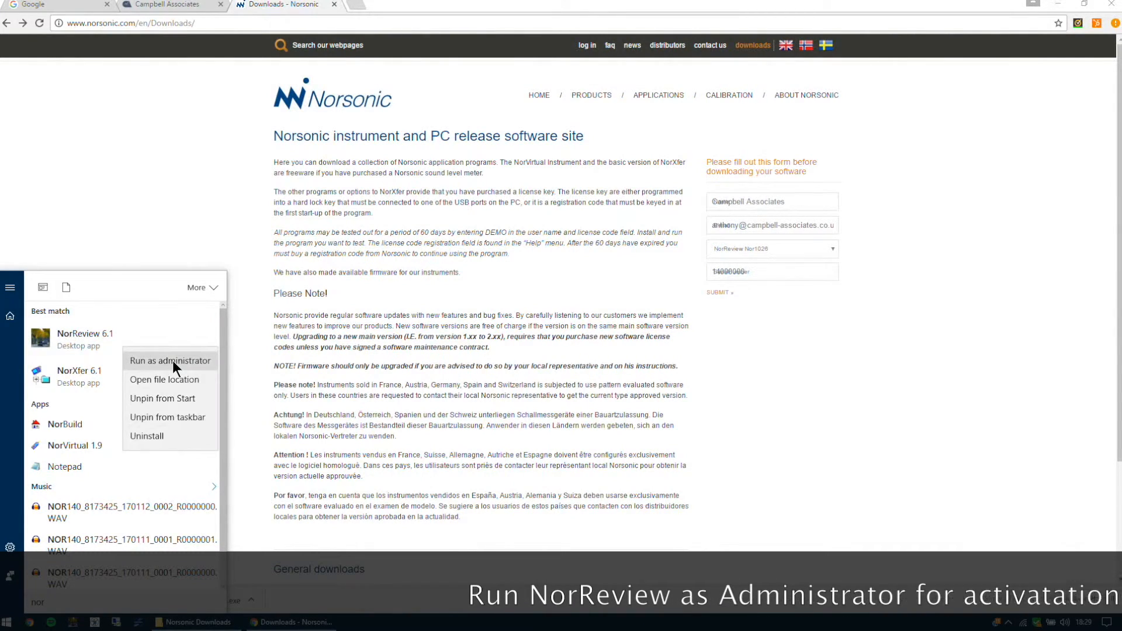
pyautogui.click(170, 360)
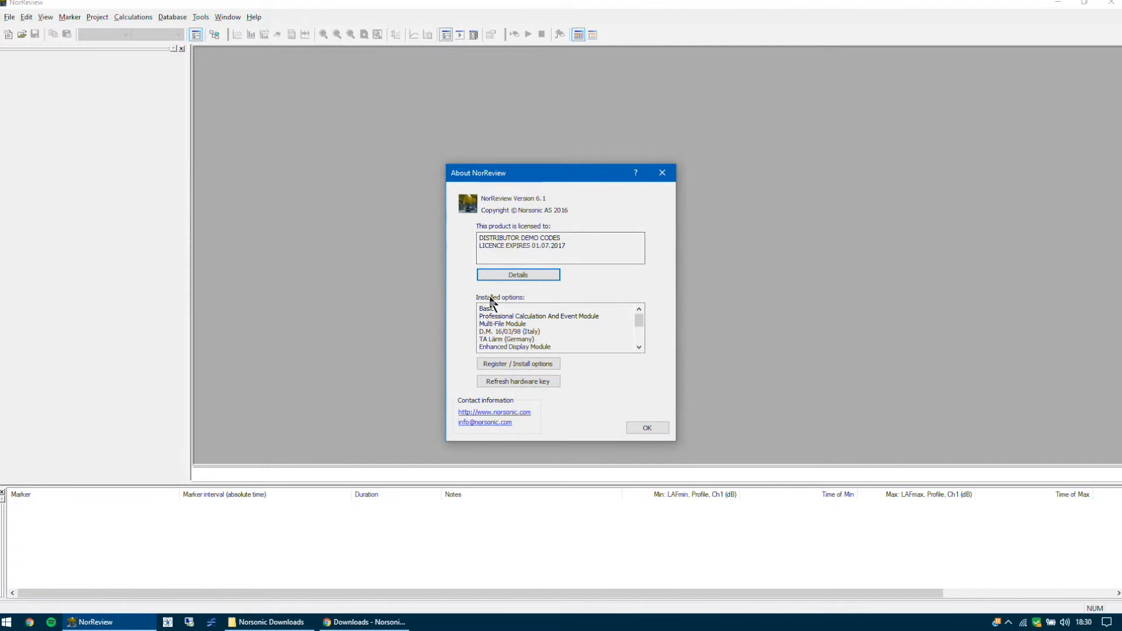
pyautogui.moveTo(465, 279)
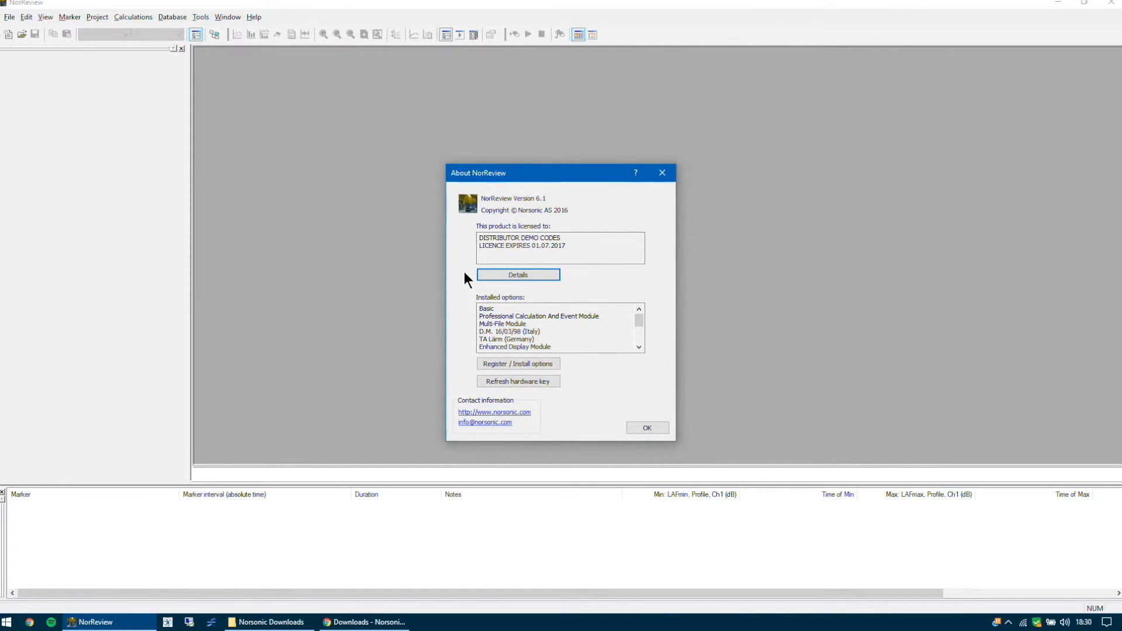
pyautogui.moveTo(559, 173); pyautogui.dragTo(526, 138)
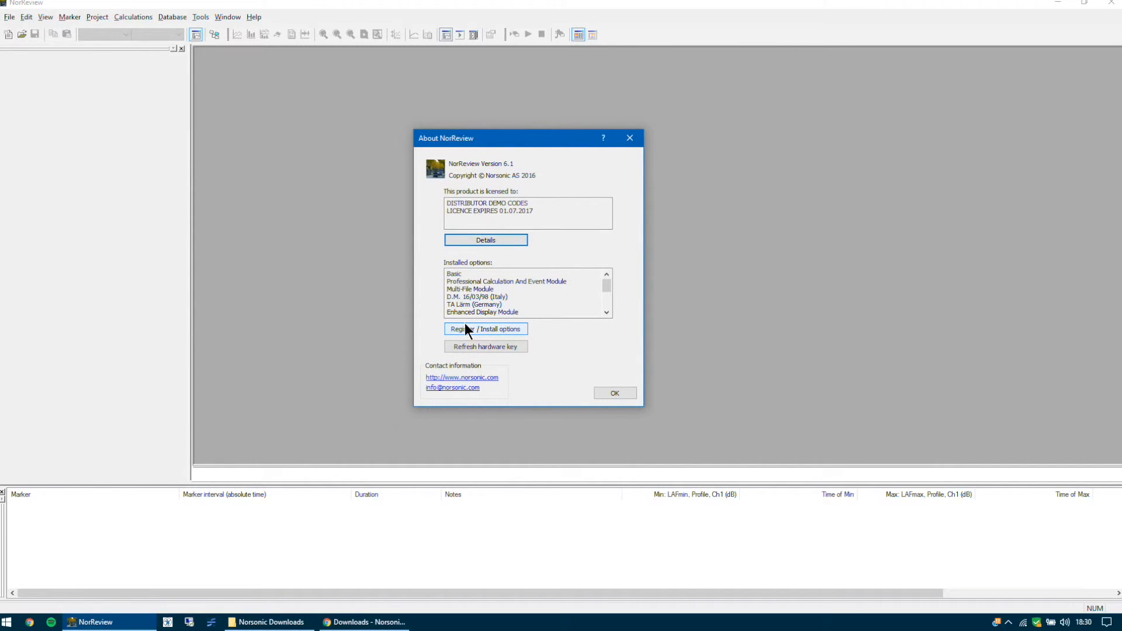
pyautogui.click(485, 330)
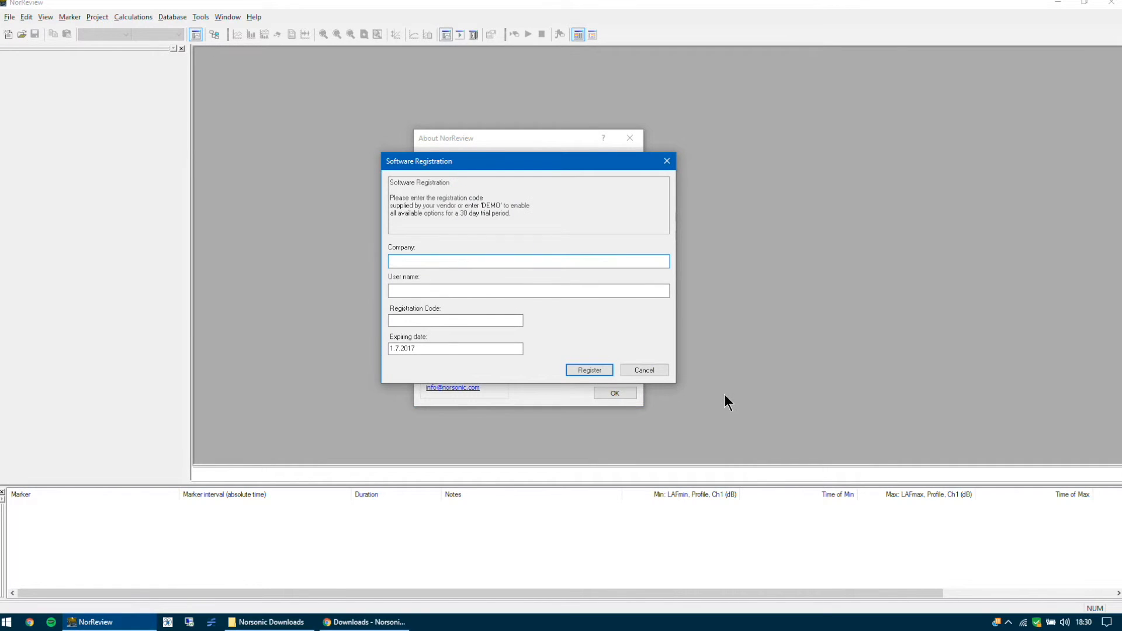
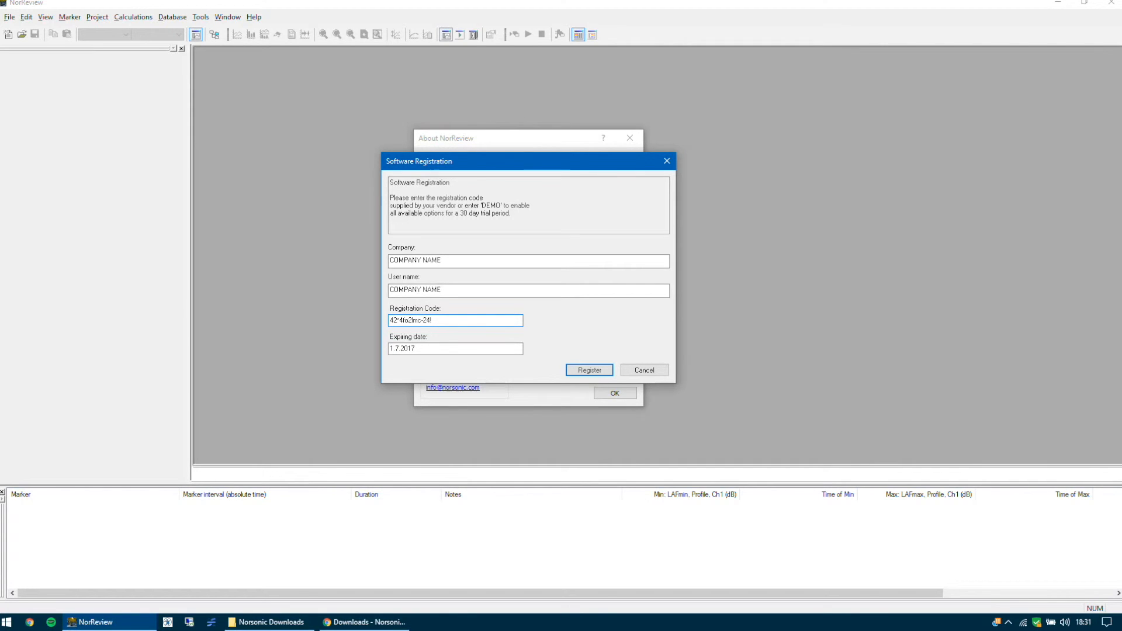
pyautogui.click(588, 370)
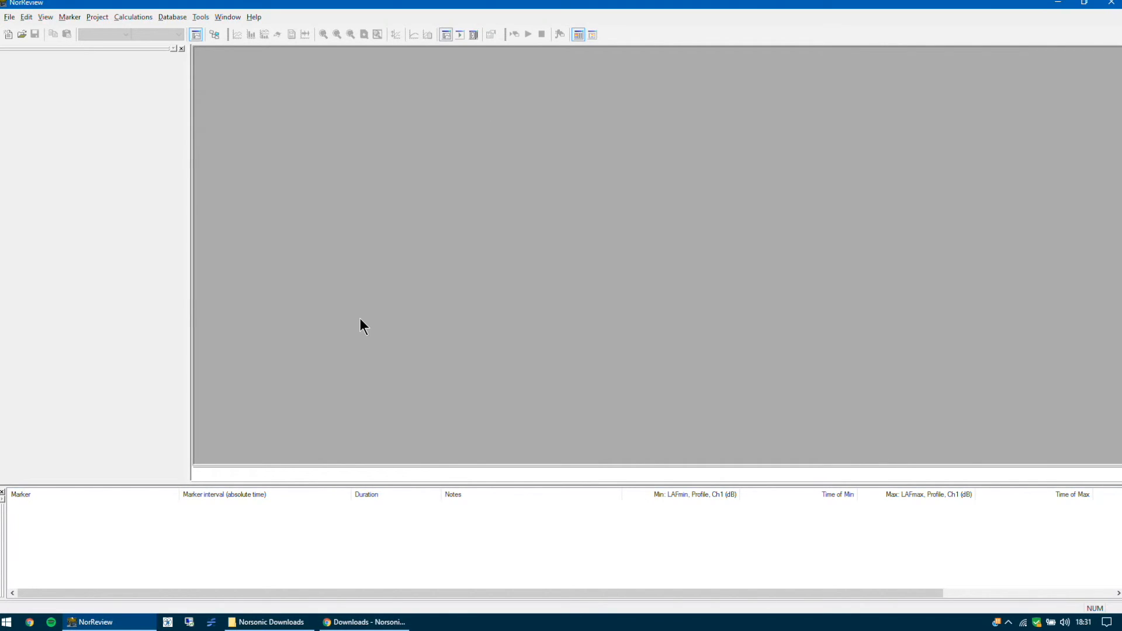